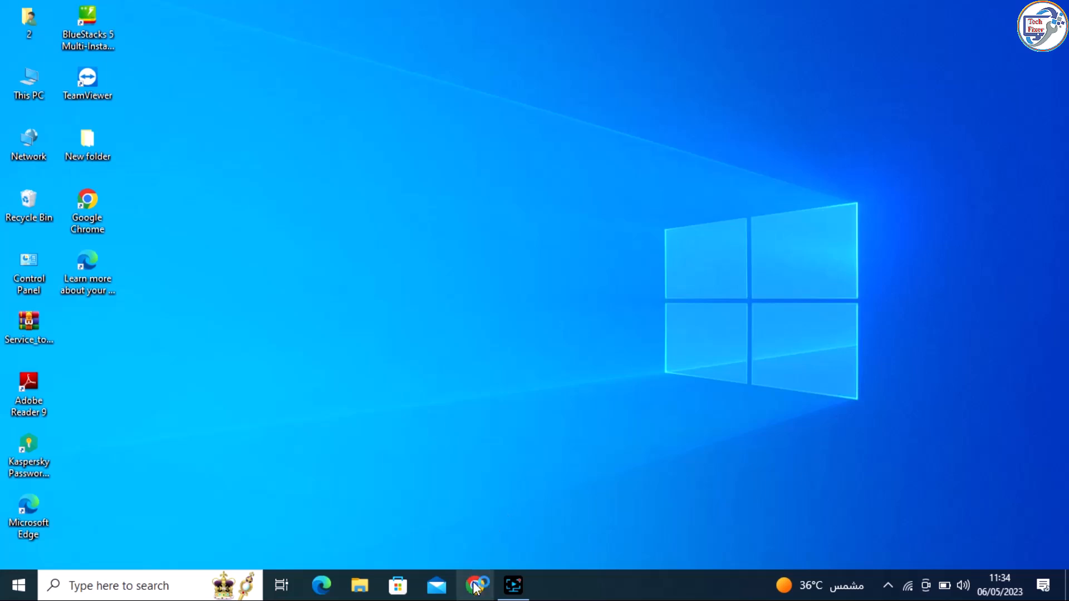
Search 'canon' in Chrome and reach the Windows 64-bit LBP3018B/3050 CAPT driver download page.
click(476, 584)
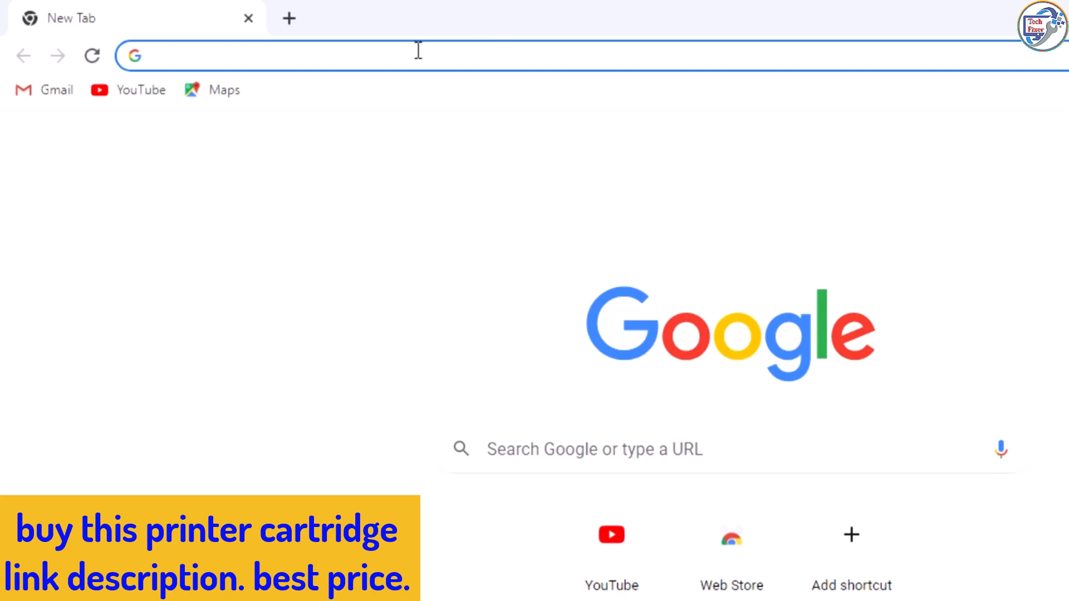
text(c)
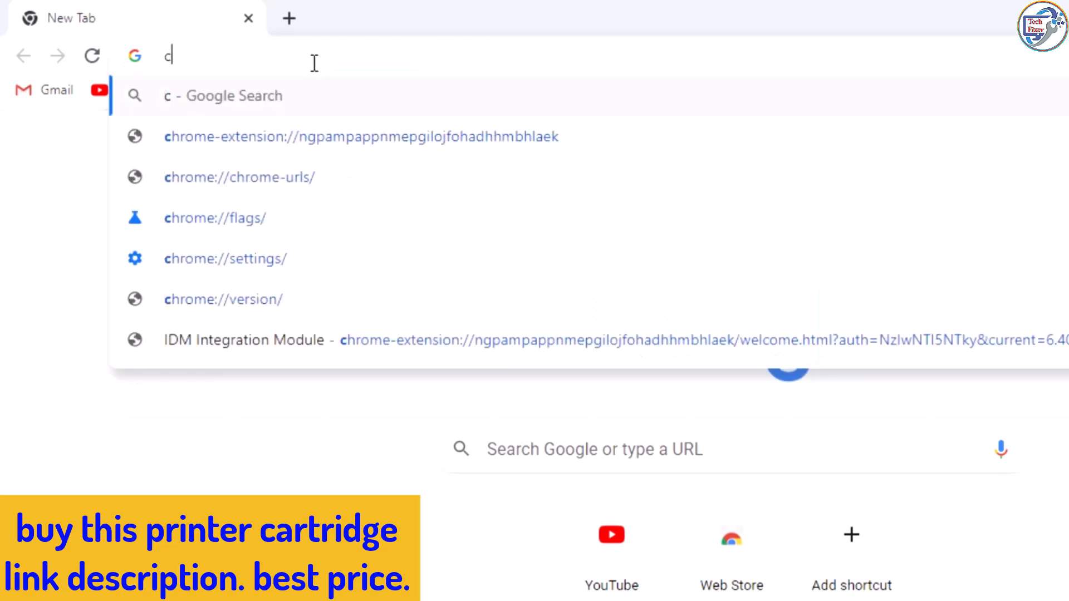
text(anon)
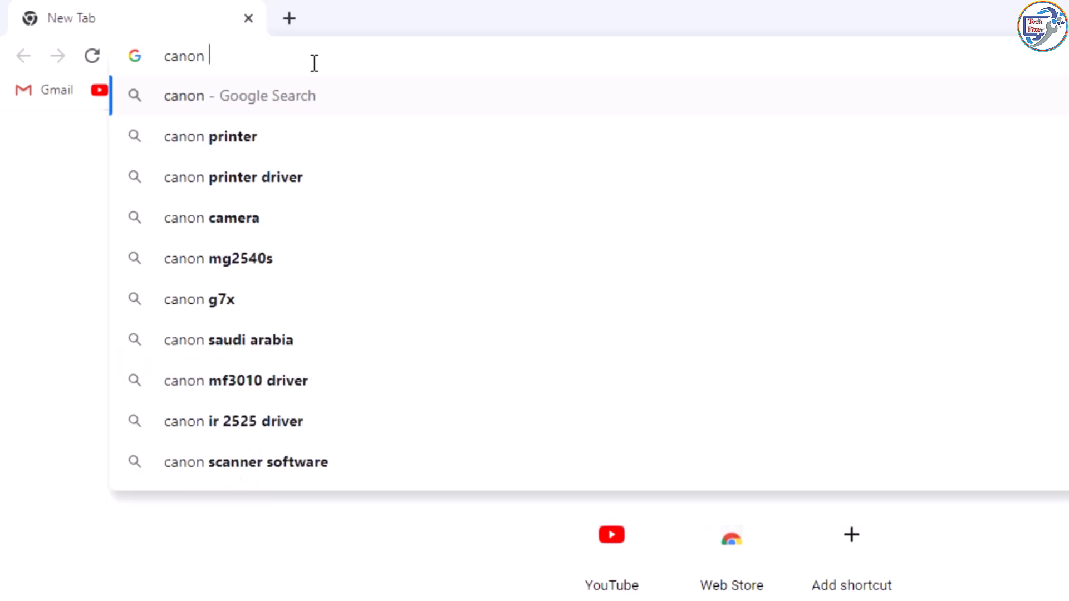
text(3)
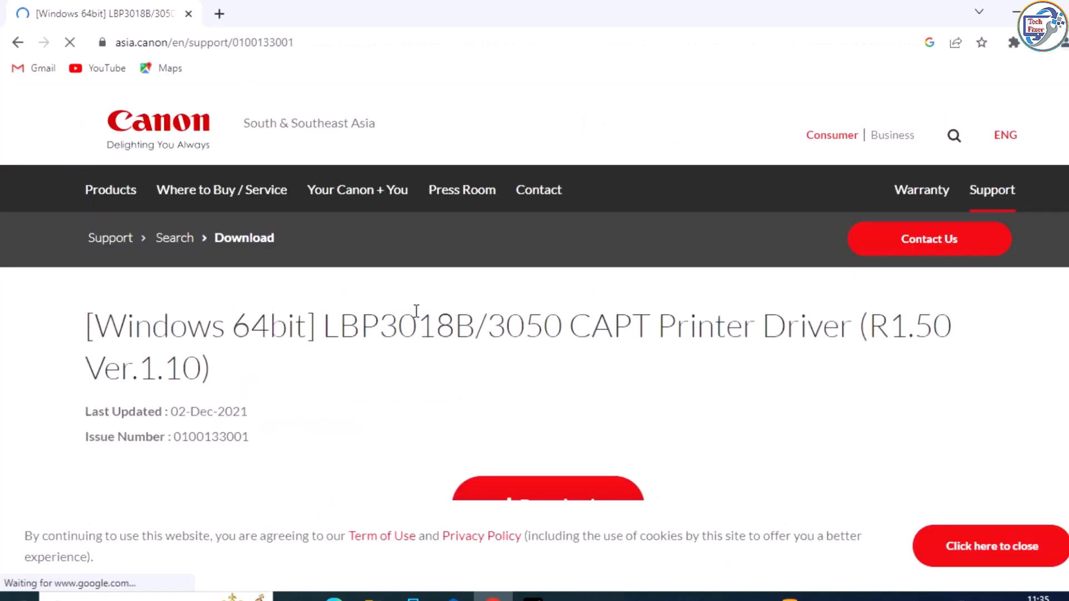
Download the LBP3010_3018_3050 R150 V110 W64 installer and show it in Chrome's downloads list.
scroll(down, 3)
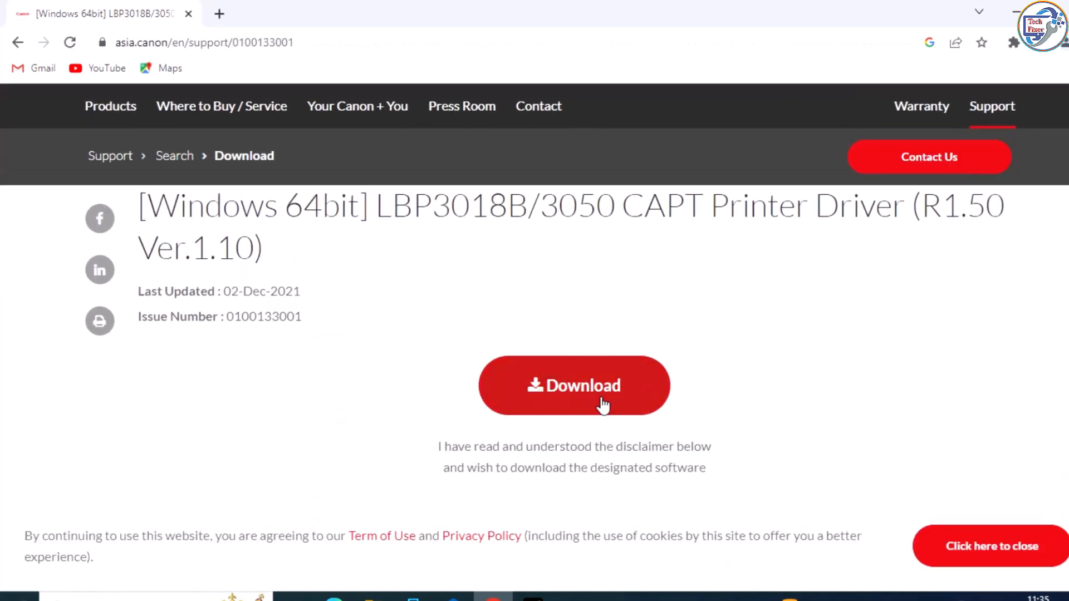
click(574, 386)
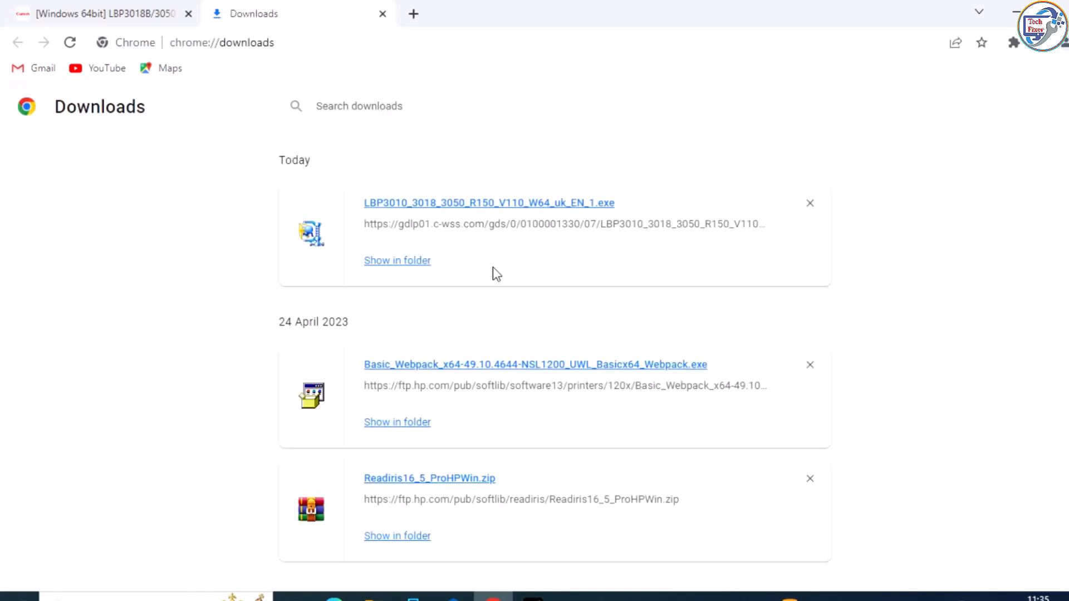
Run the downloaded LBP3010_3018_3050 exe with UAC approval and dismiss the Kaspersky notice.
click(397, 259)
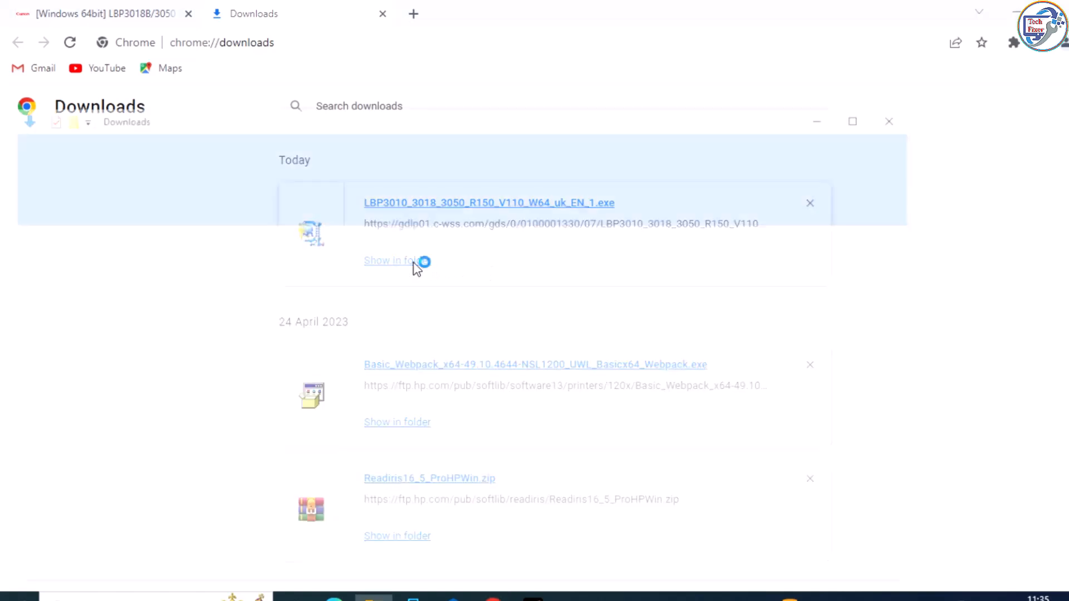
click(392, 261)
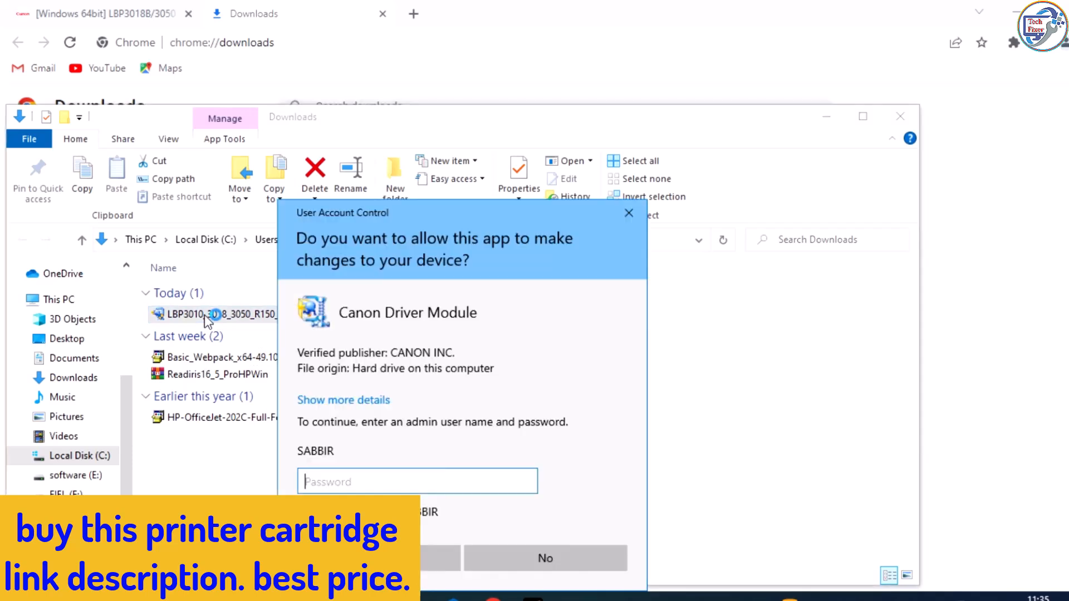
click(545, 558)
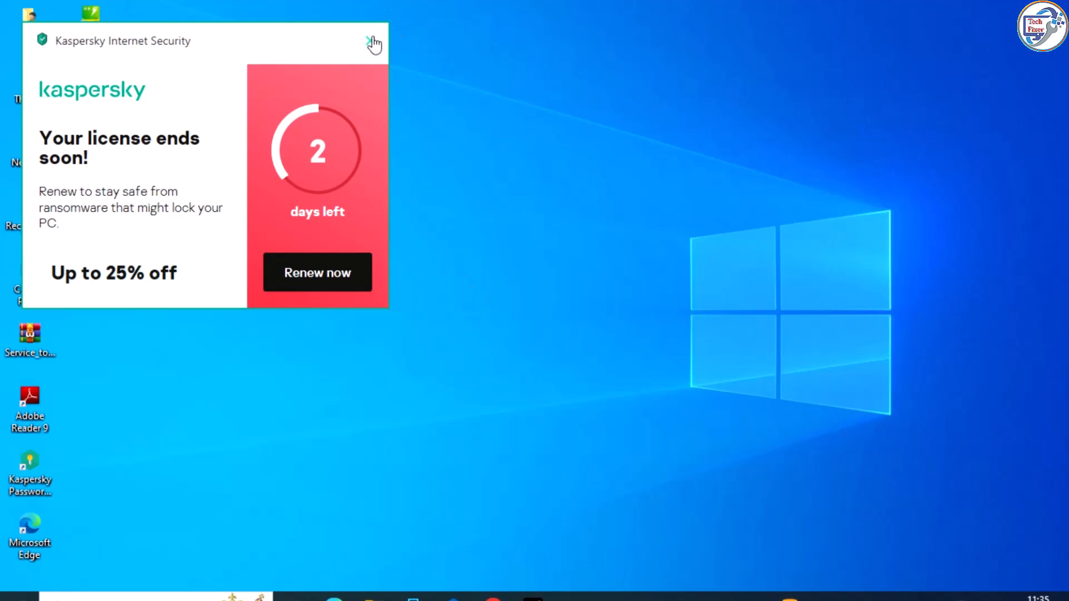
click(374, 42)
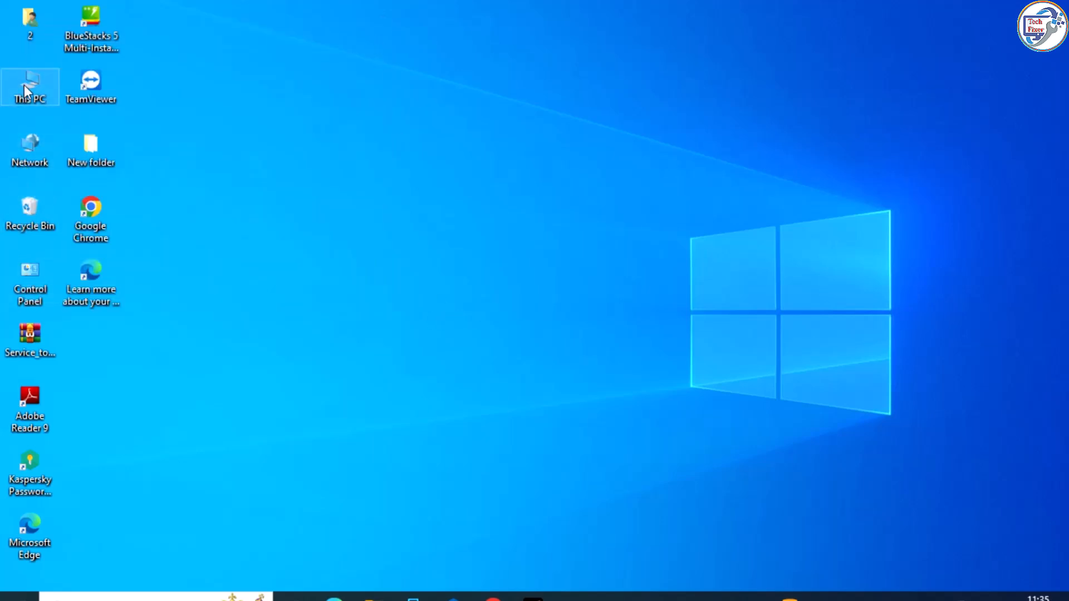
Launch Setup from the extracted LBP3010_3018_3050 folder in Downloads with administrator approval.
double_click(29, 87)
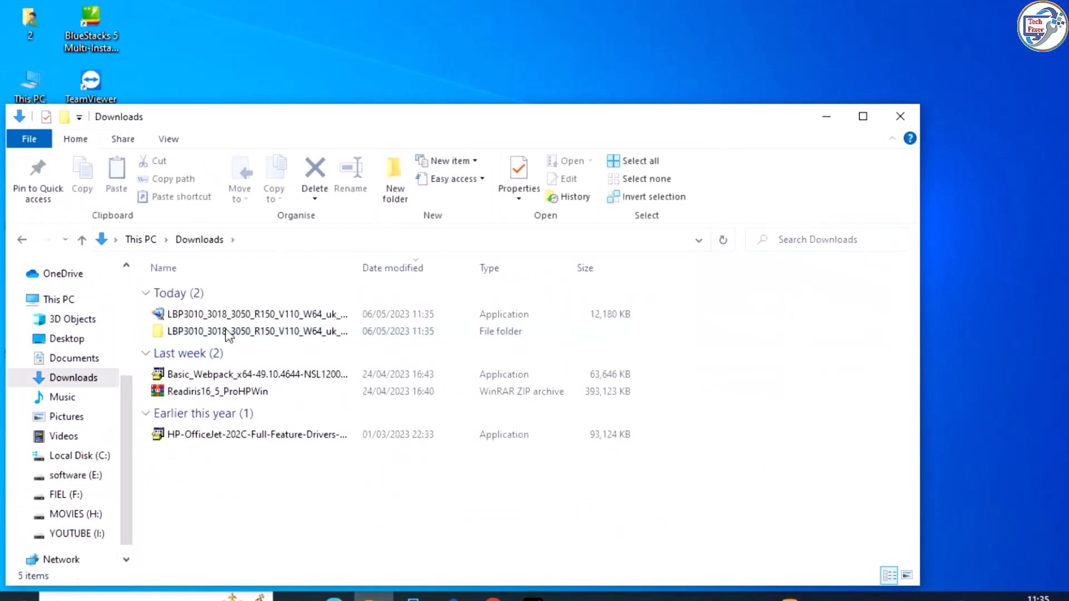
double_click(257, 332)
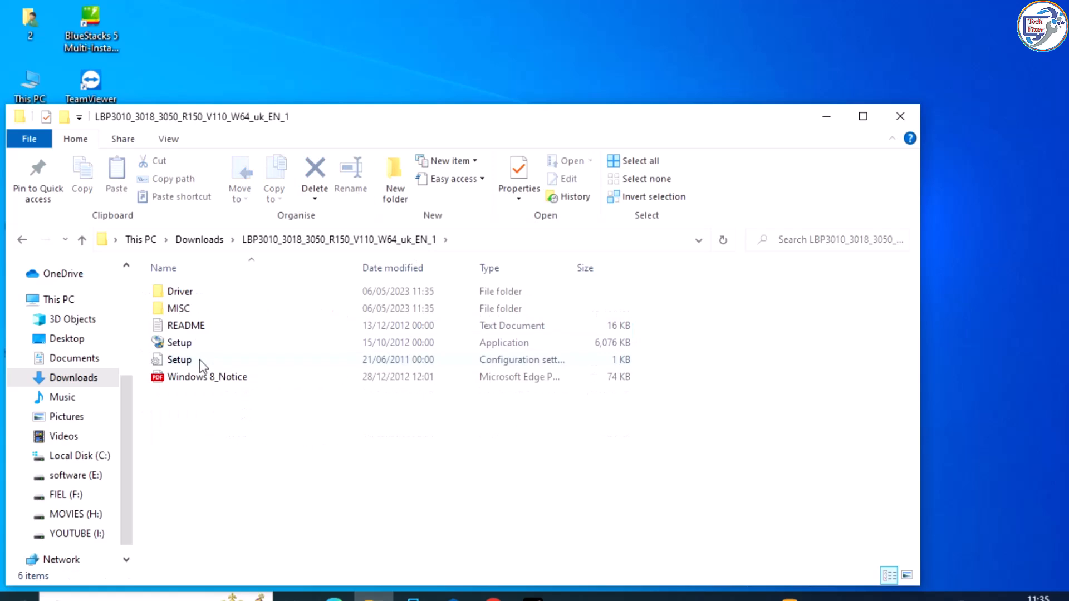
double_click(180, 342)
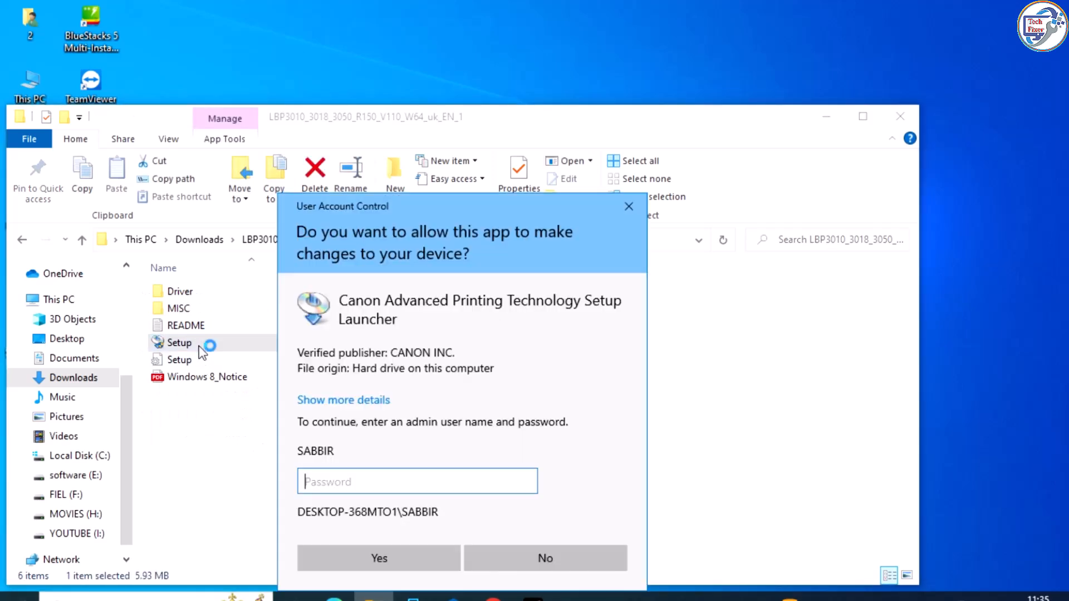
click(379, 558)
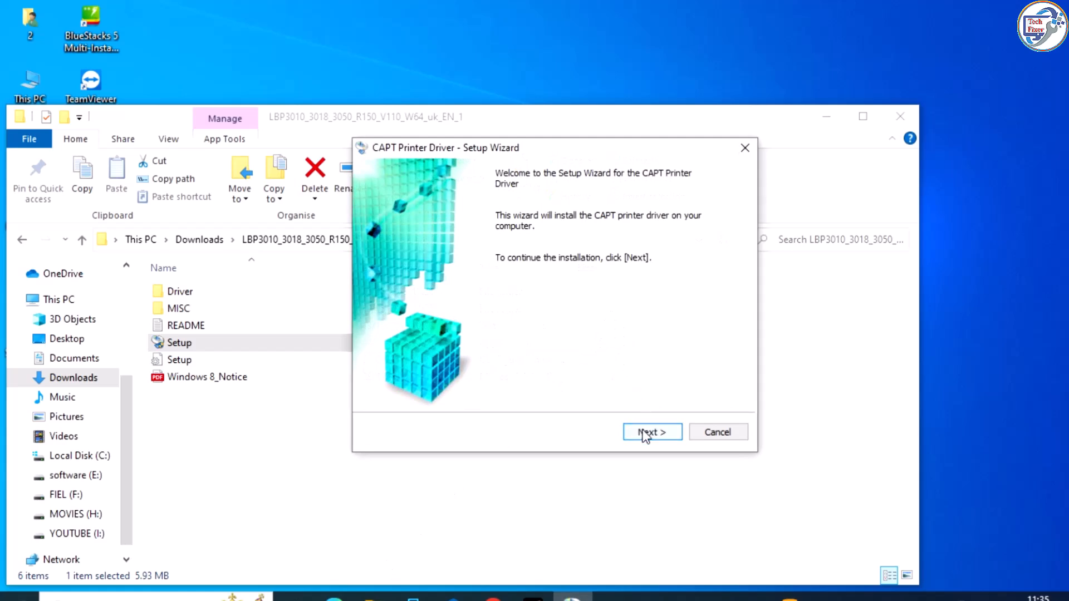
Install the CAPT driver with 'Install with USB Connection', confirm the warning, and exit when complete.
click(651, 432)
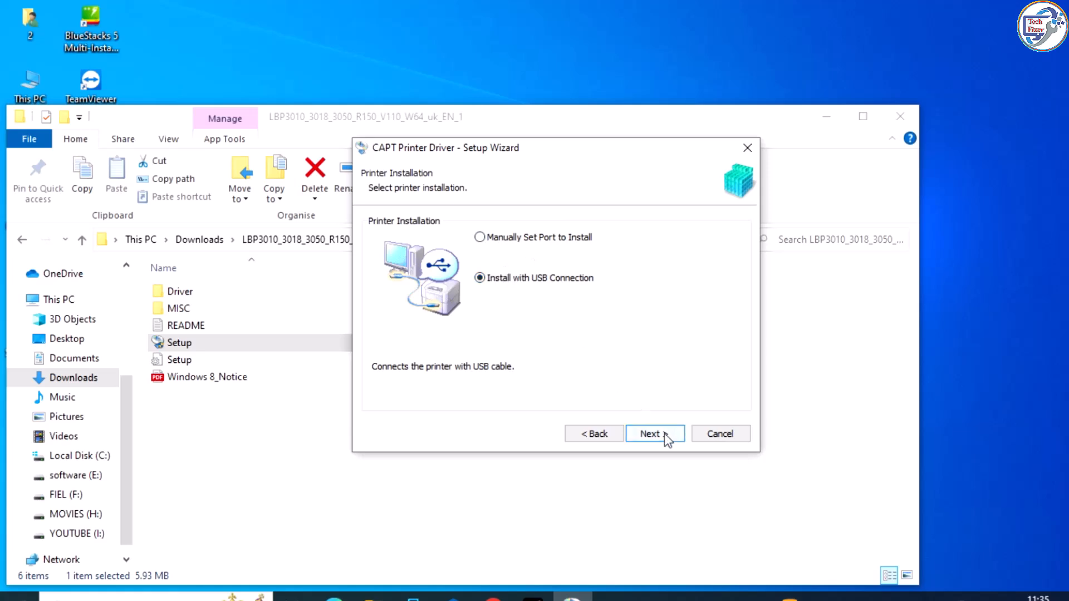
click(654, 433)
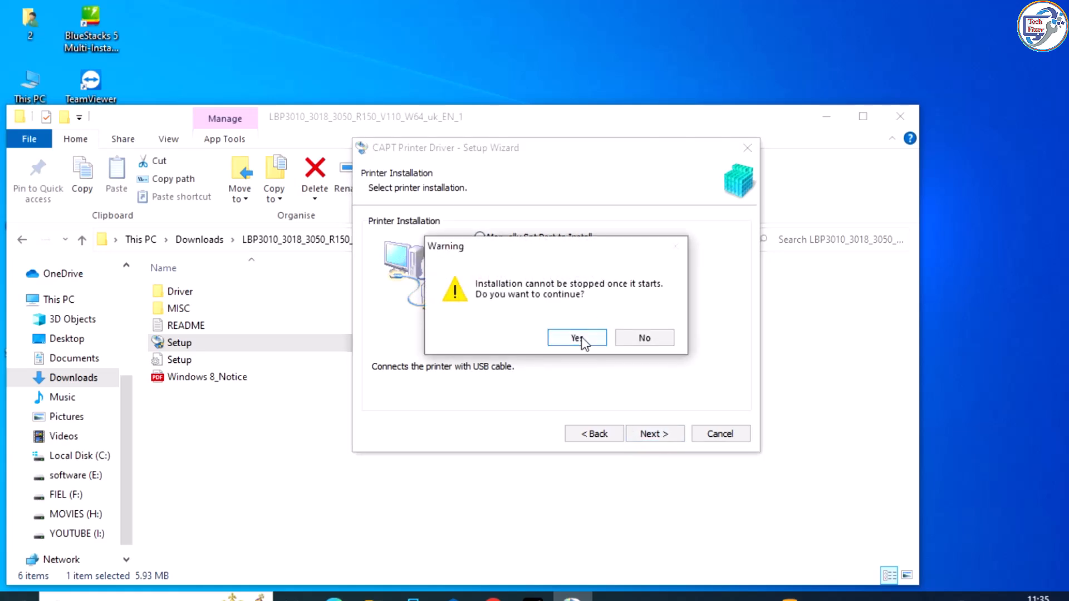
click(576, 338)
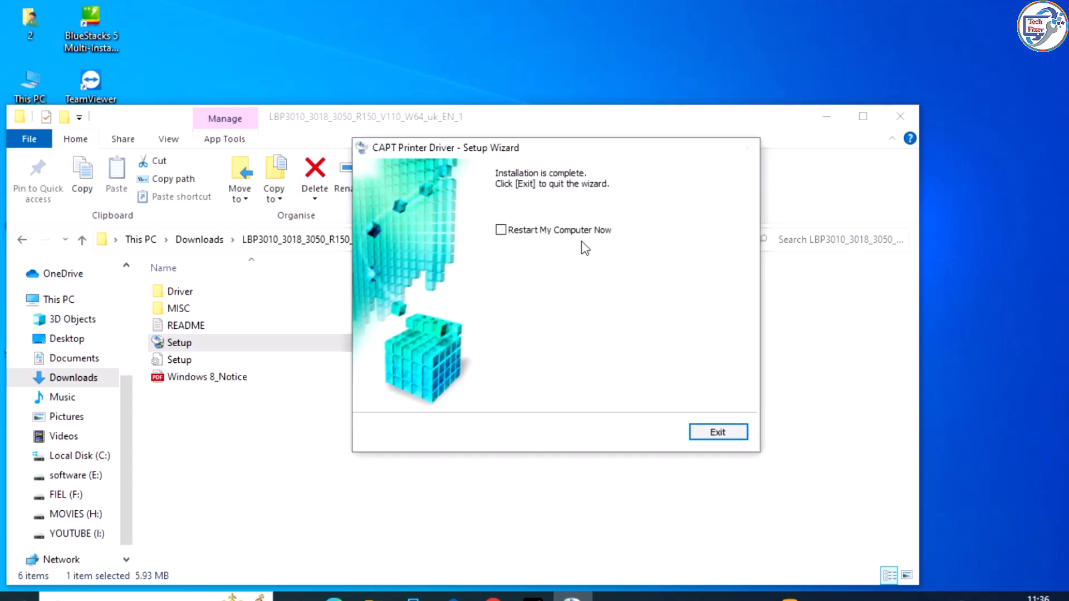
mouse_move(595, 245)
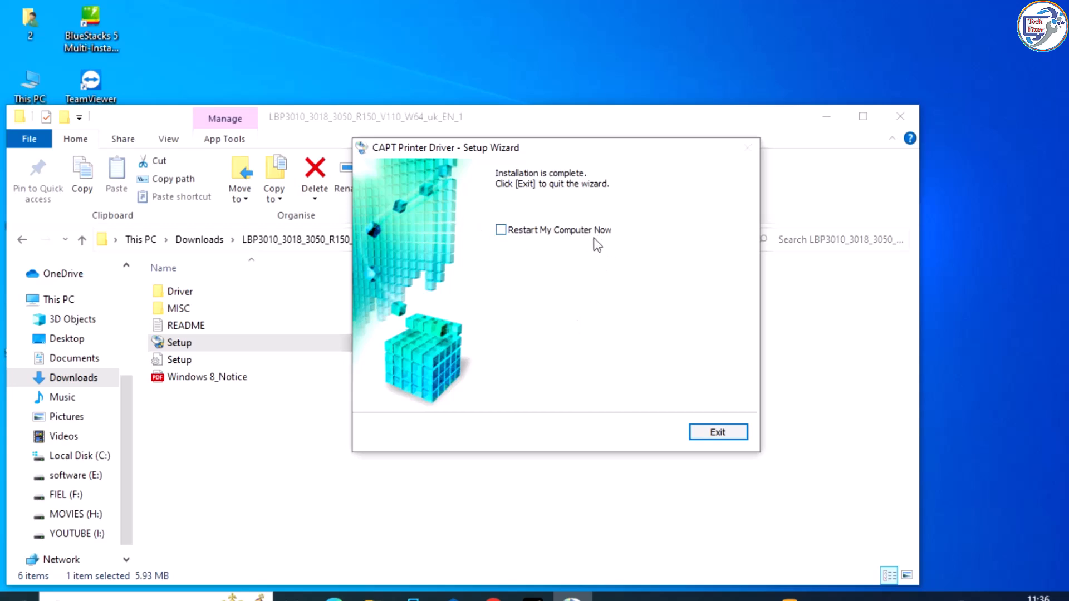
click(717, 432)
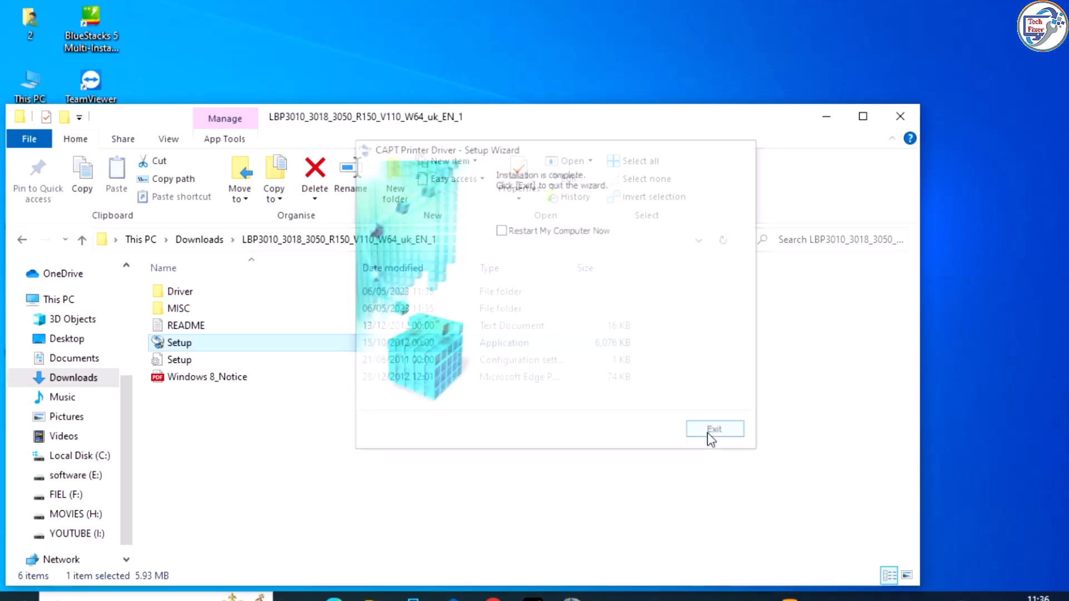